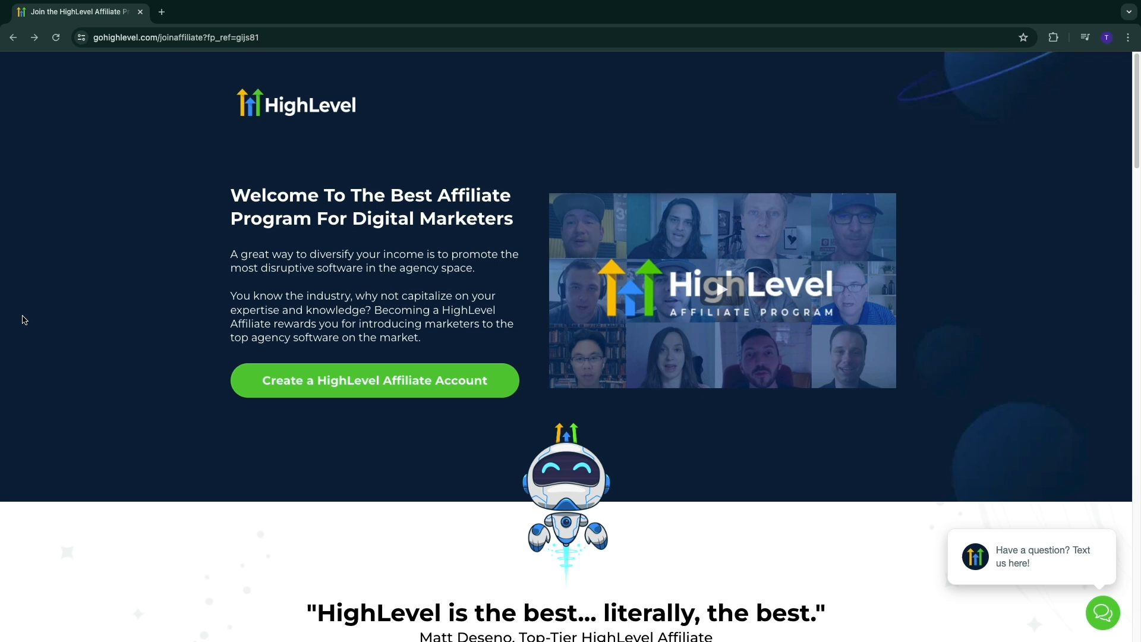
mouse_move(22, 318)
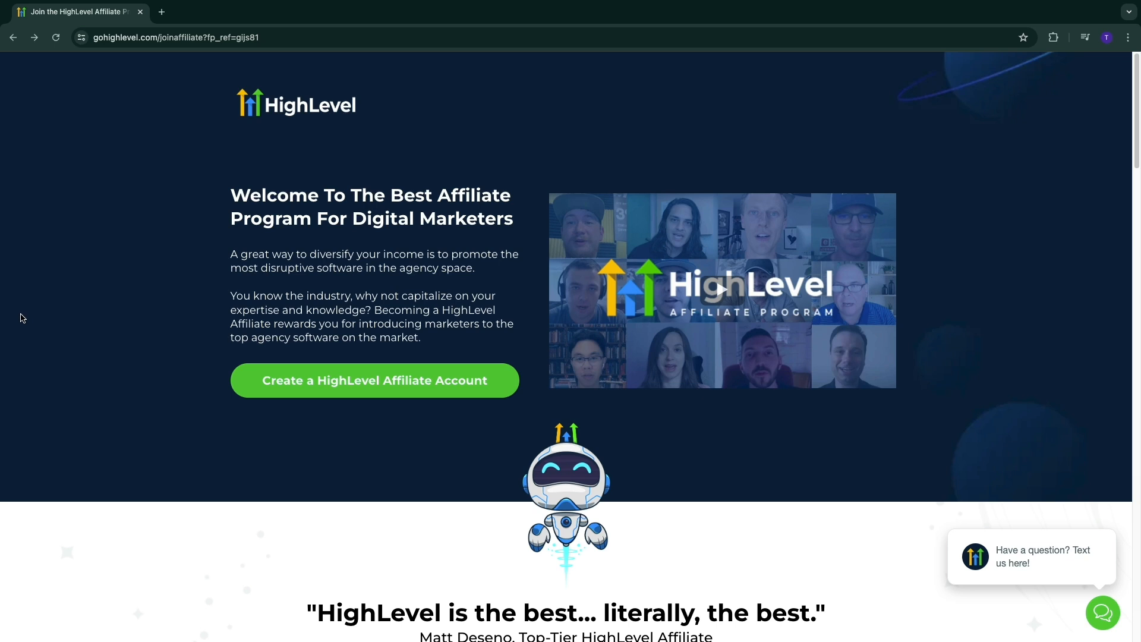
mouse_move(106, 69)
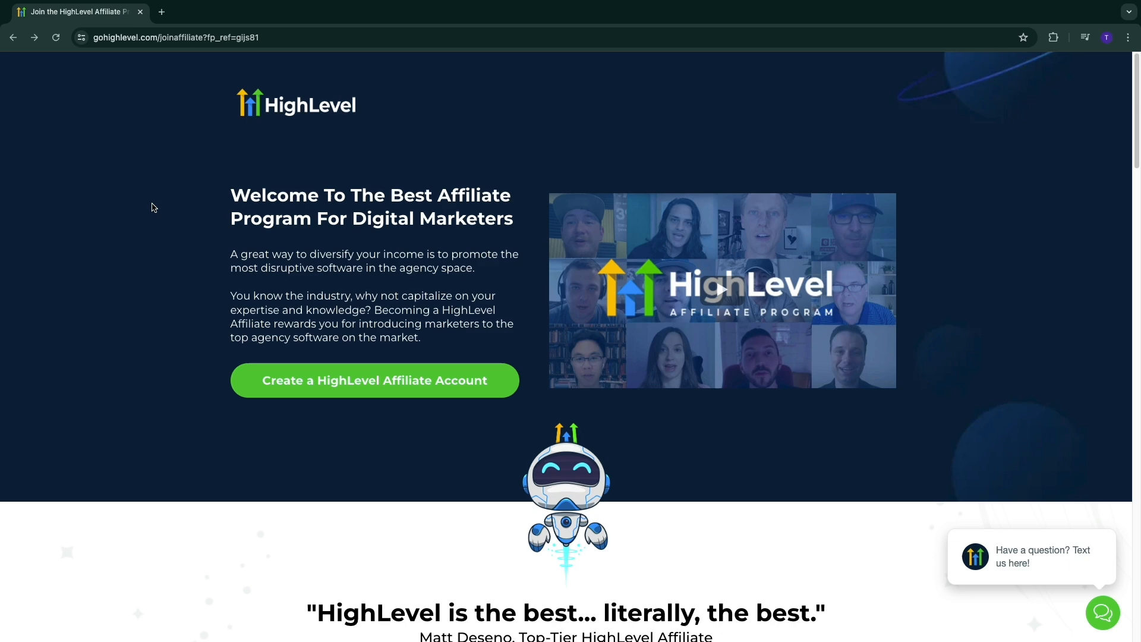
- Browse the affiliate program page and highlight the $52,840,231 affiliate earnings figure
scroll("down", 3)
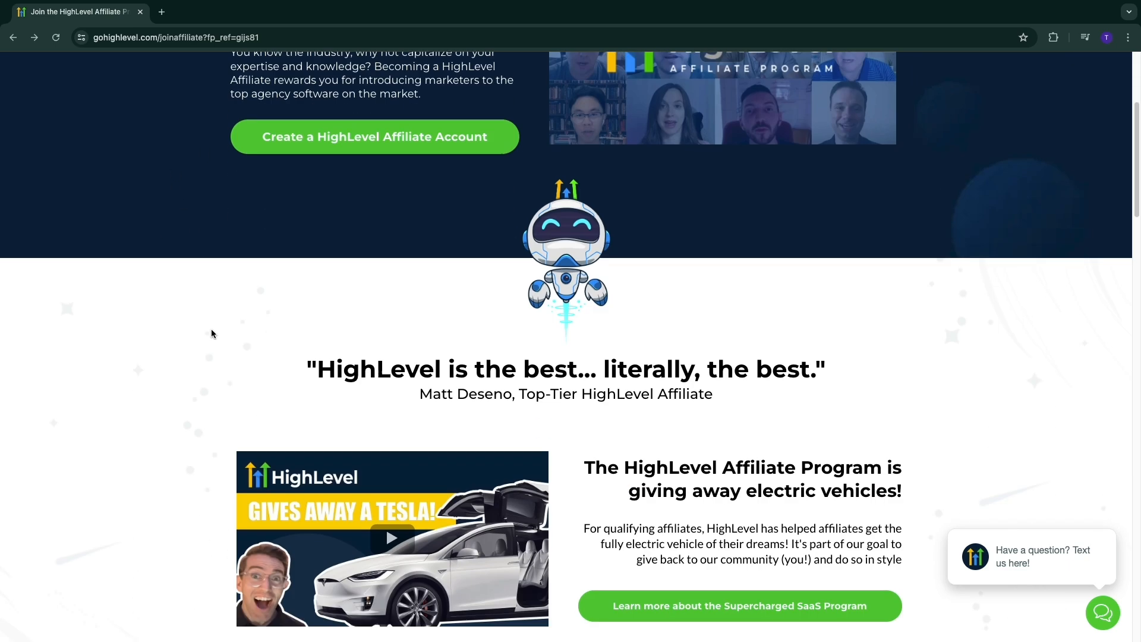
scroll("down", 3)
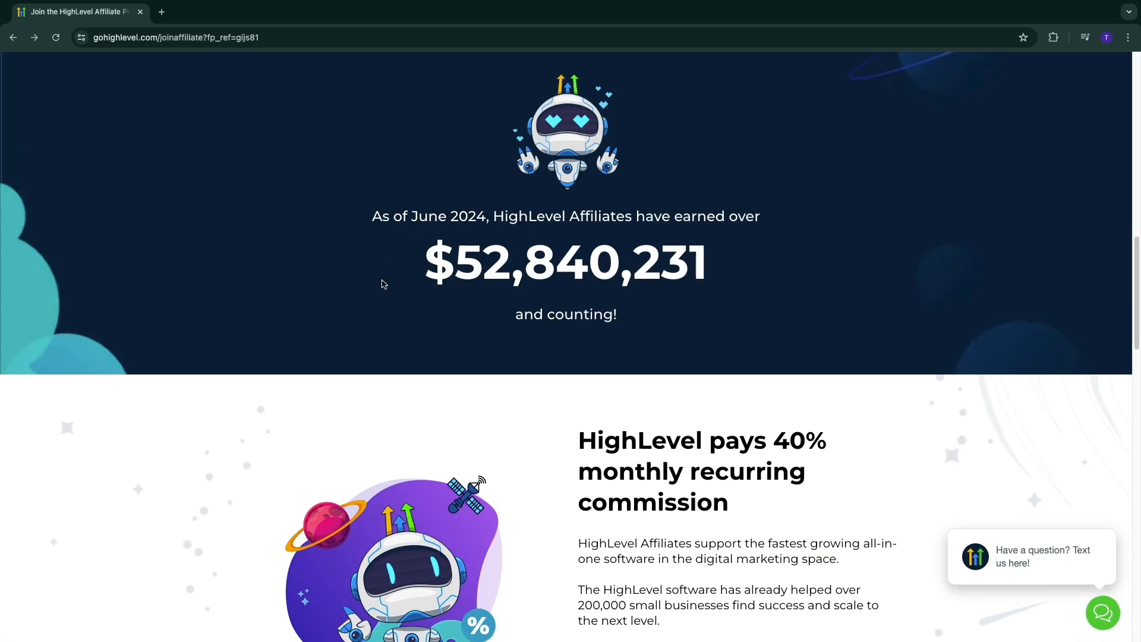
left_click_drag(373, 216, 486, 216)
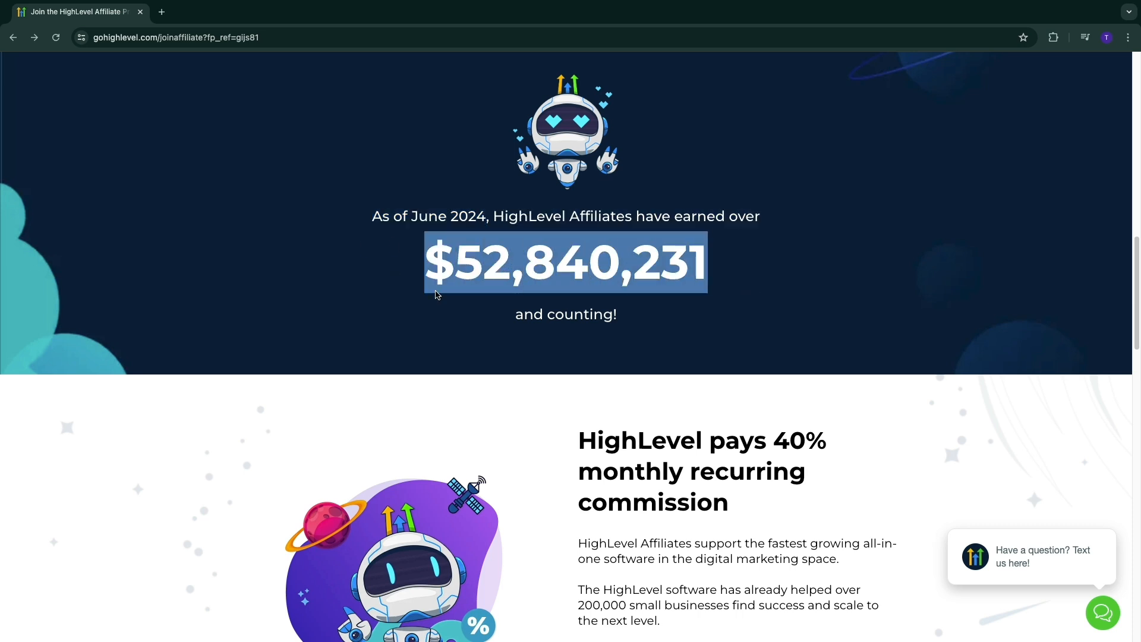
scroll("down", 3)
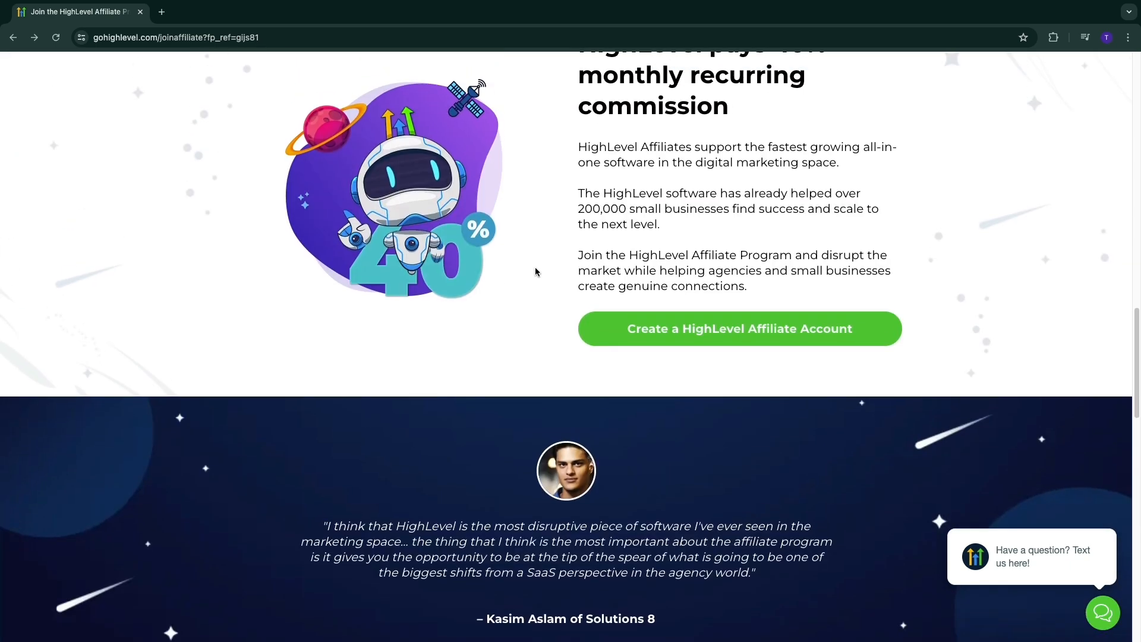
scroll("up", 3)
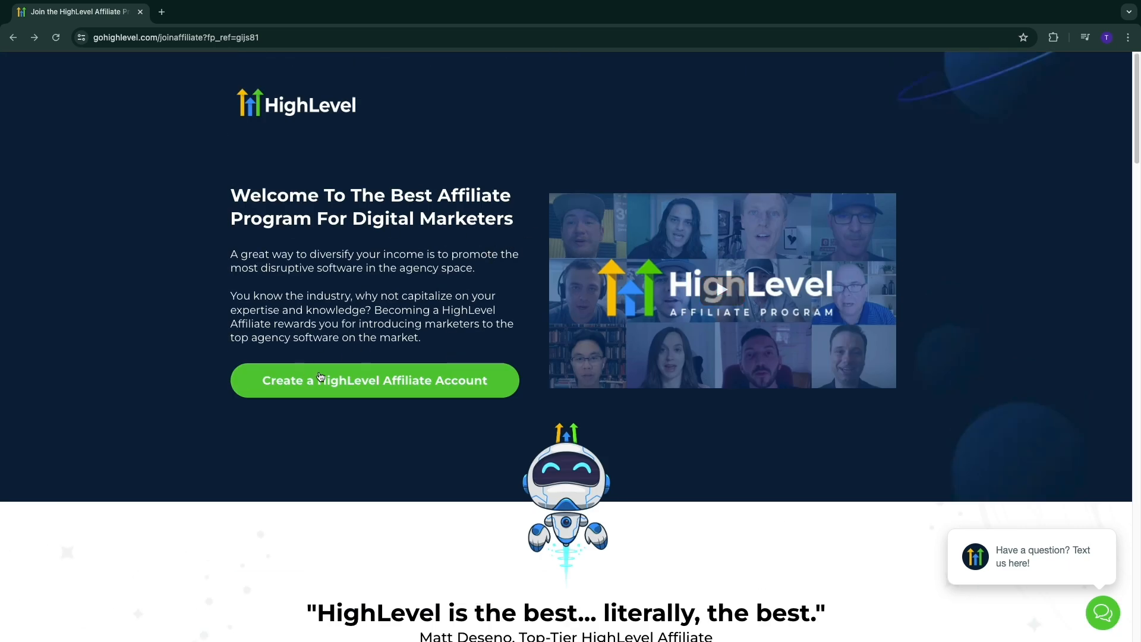
- Open the affiliate account sign-up form and submit it to reach the new dashboard
left_click(373, 379)
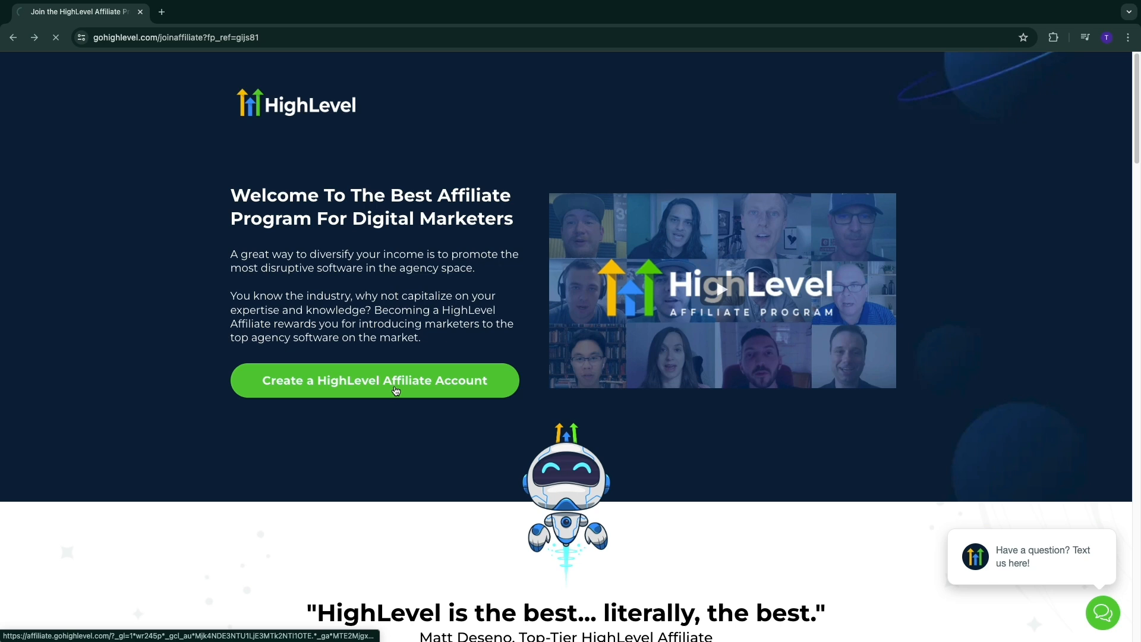
left_click(373, 380)
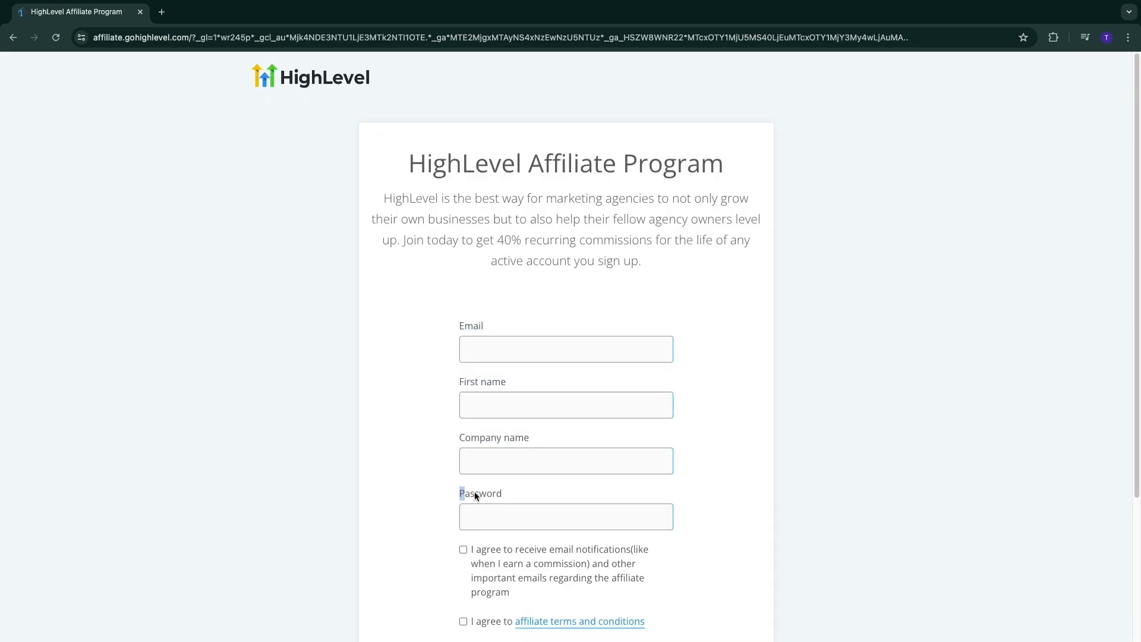
scroll("down", 3)
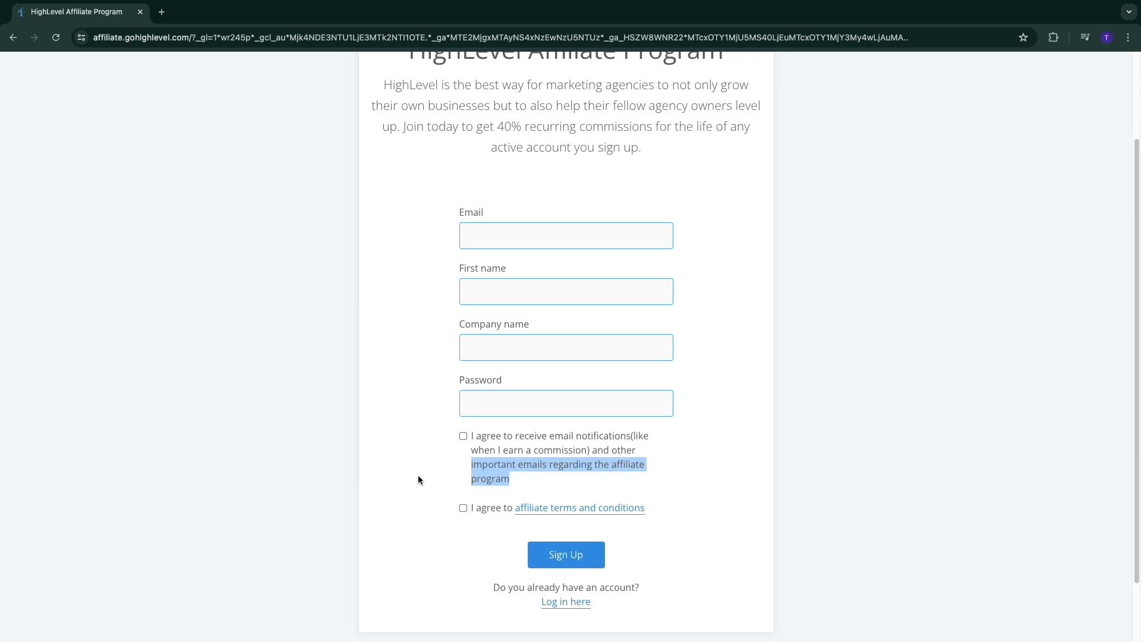
scroll("down", 3)
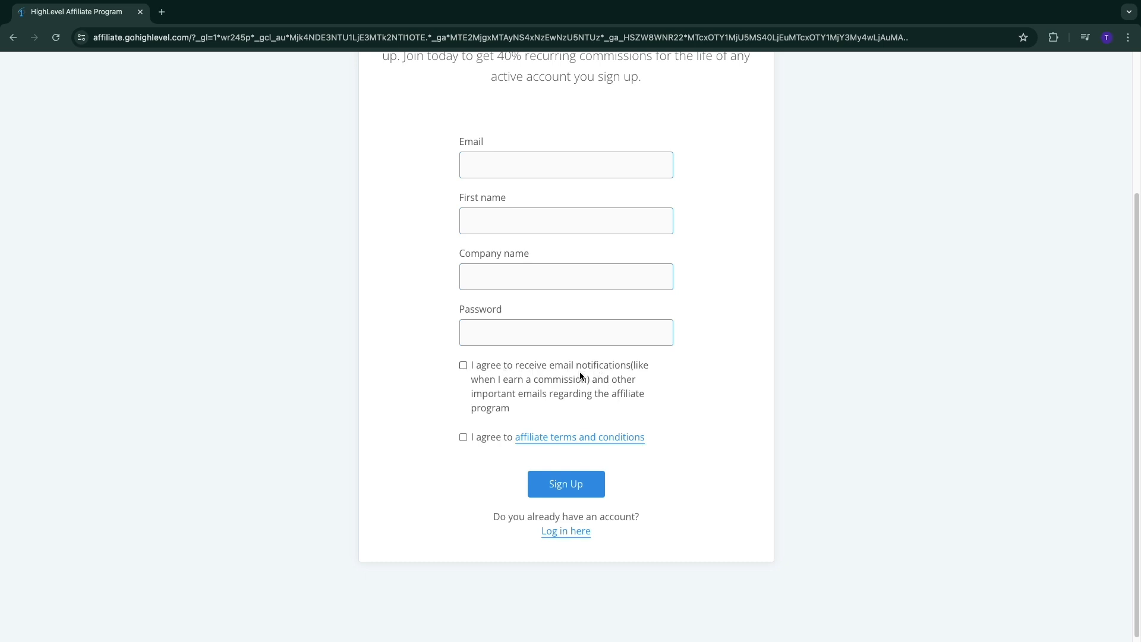
mouse_move(421, 369)
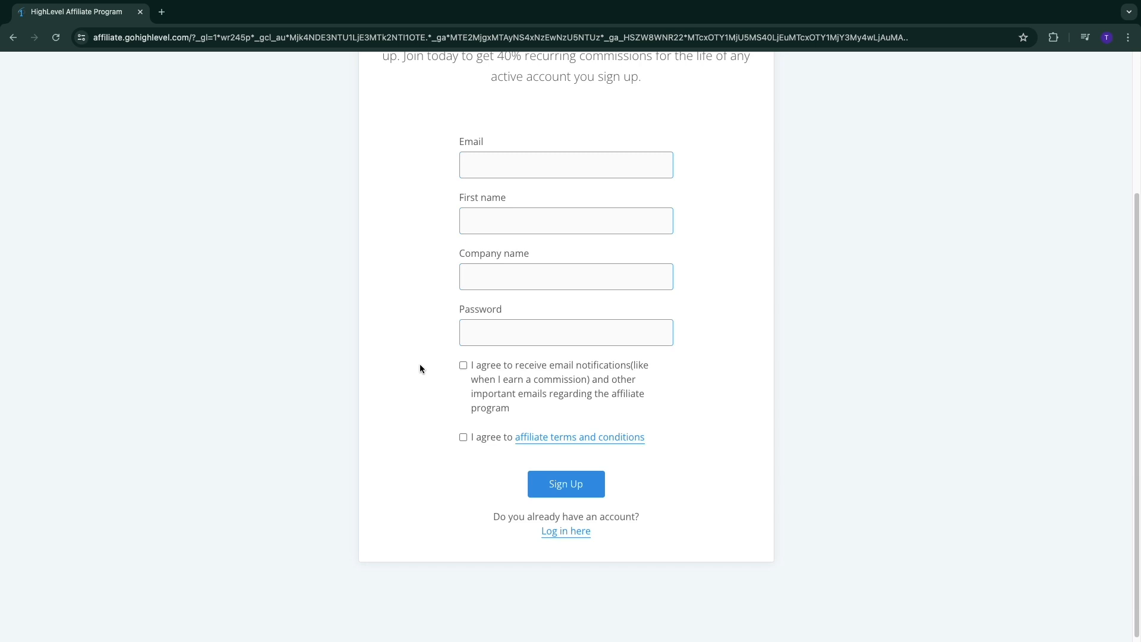
mouse_move(480, 359)
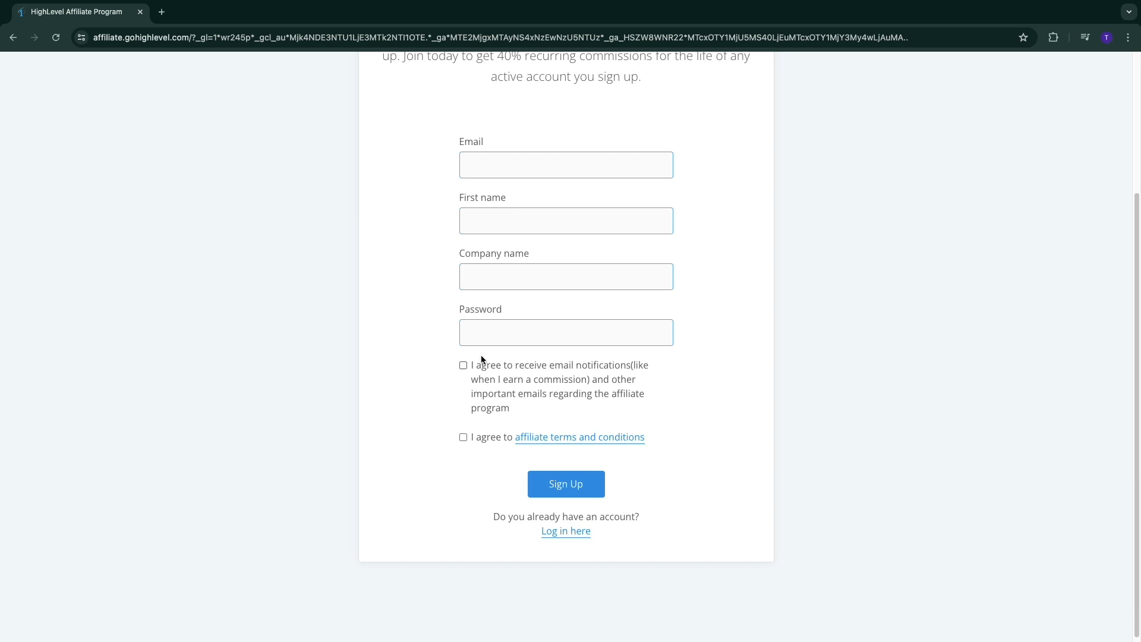
left_click(565, 484)
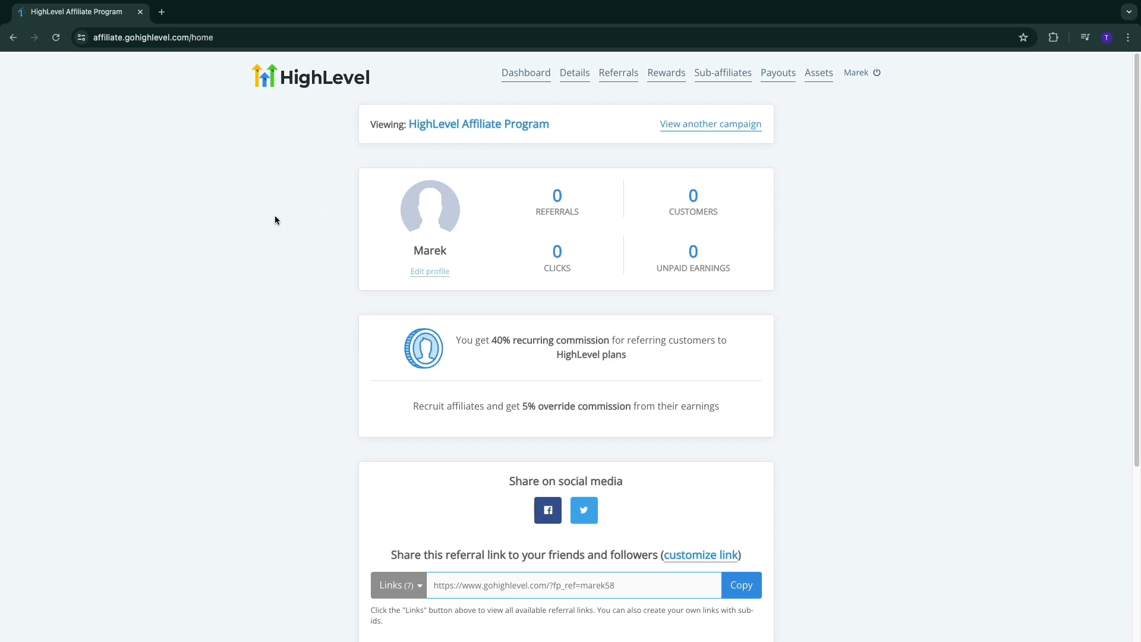
mouse_move(94, 48)
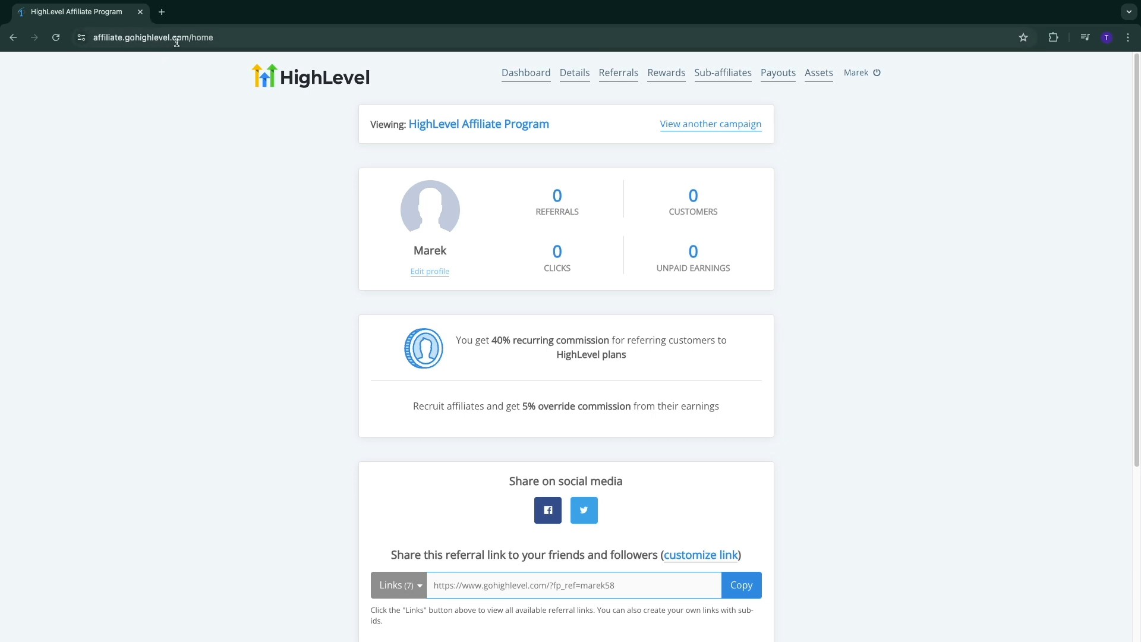
- Scroll the dashboard down to the 40% and 5% commission rates and referral link
scroll("down", 3)
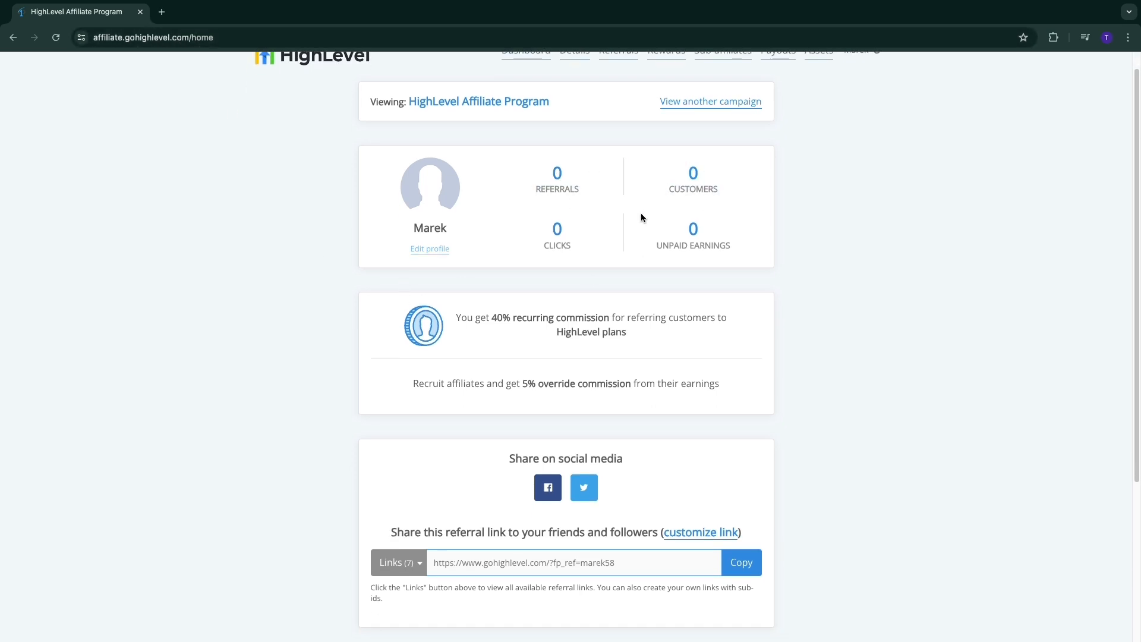
mouse_move(693, 318)
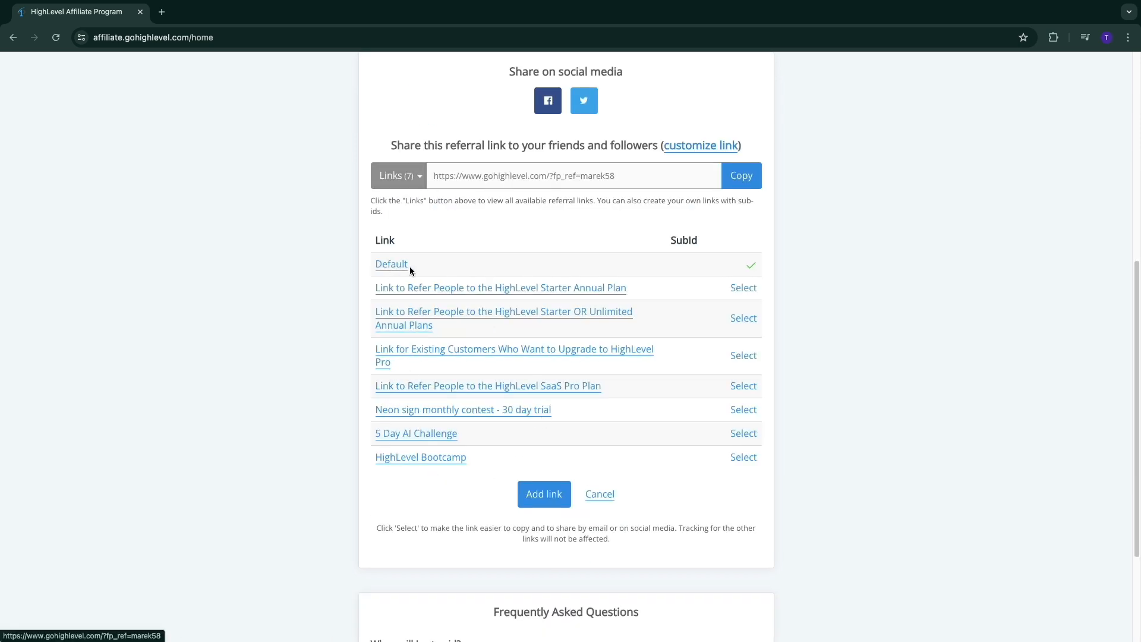
mouse_move(499, 299)
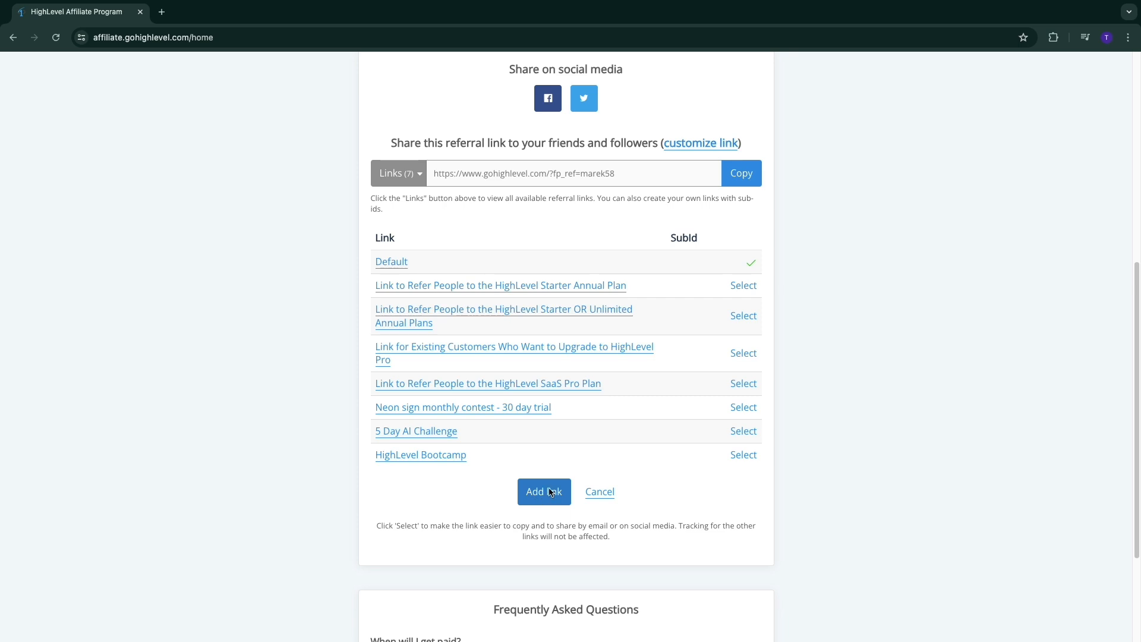
- Open the Add a new link form, select its HighLevel destination URL, then scroll back up
left_click(544, 492)
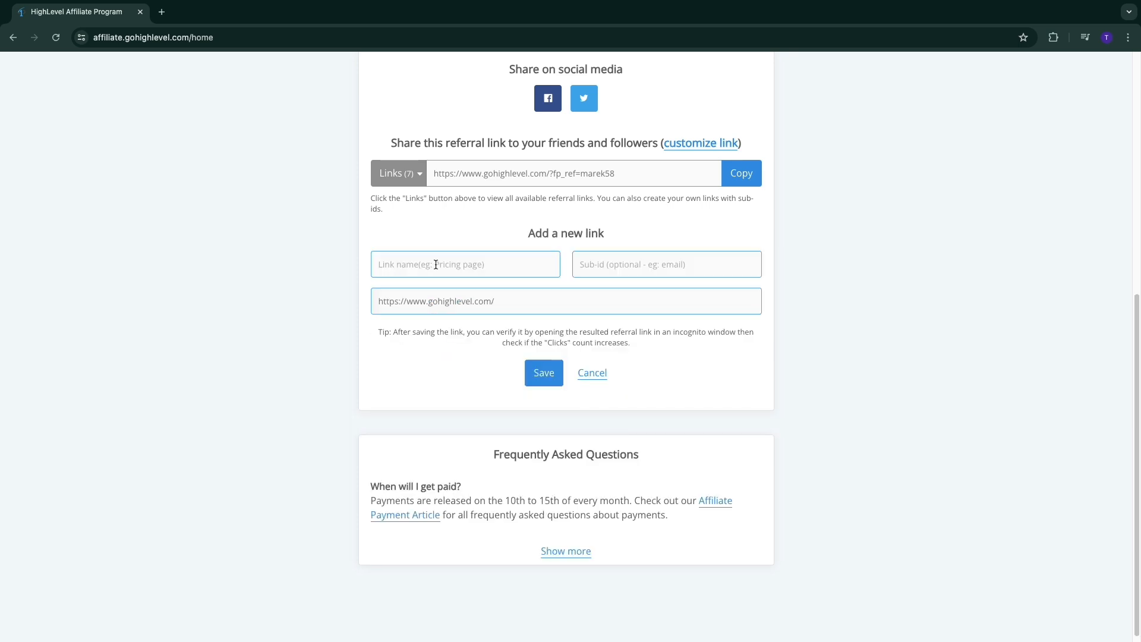
triple_click(435, 301)
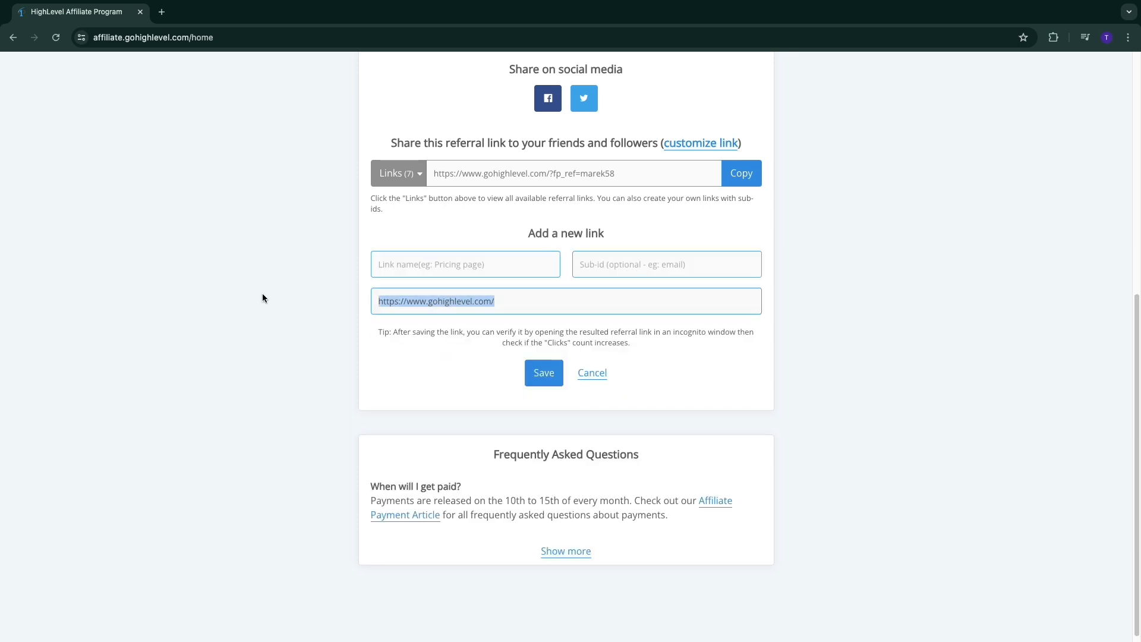
mouse_move(376, 394)
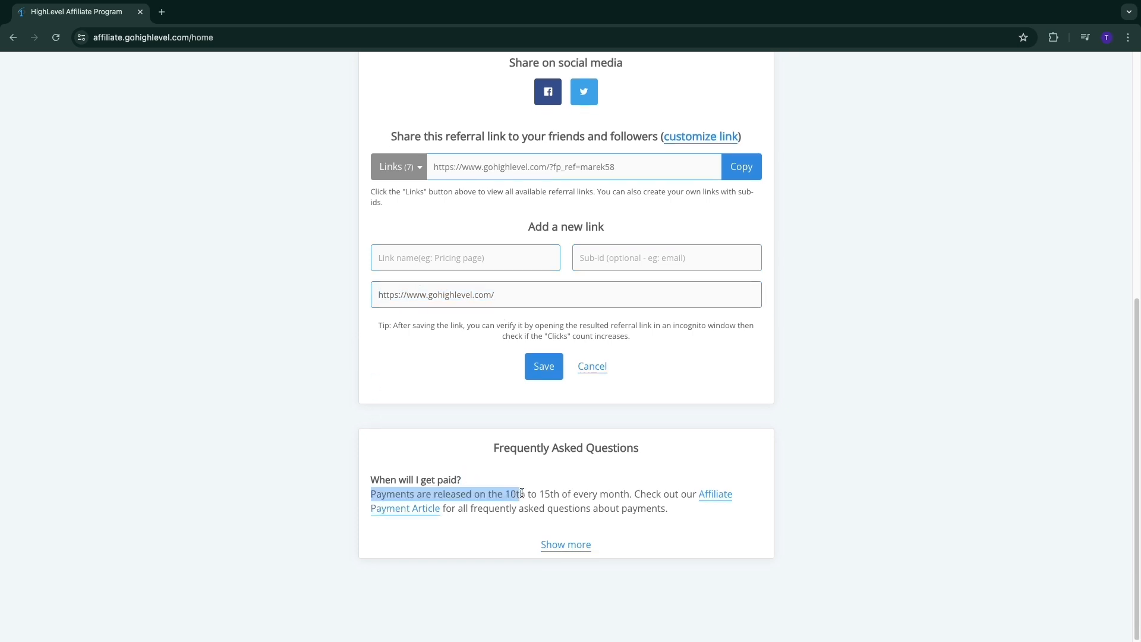
scroll("up", 3)
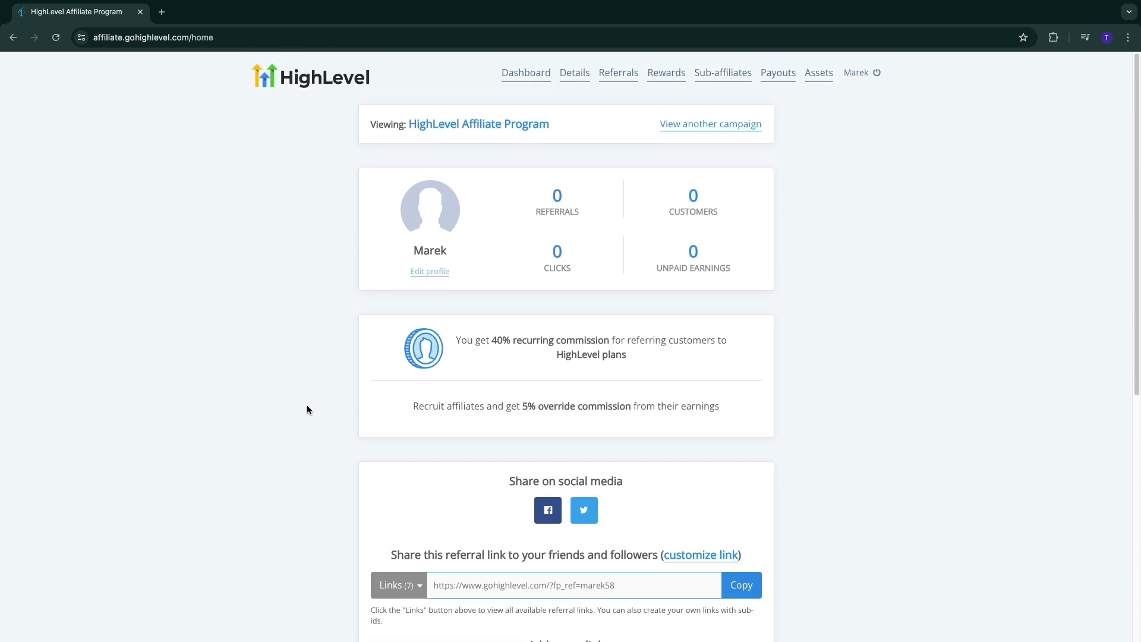
mouse_move(304, 406)
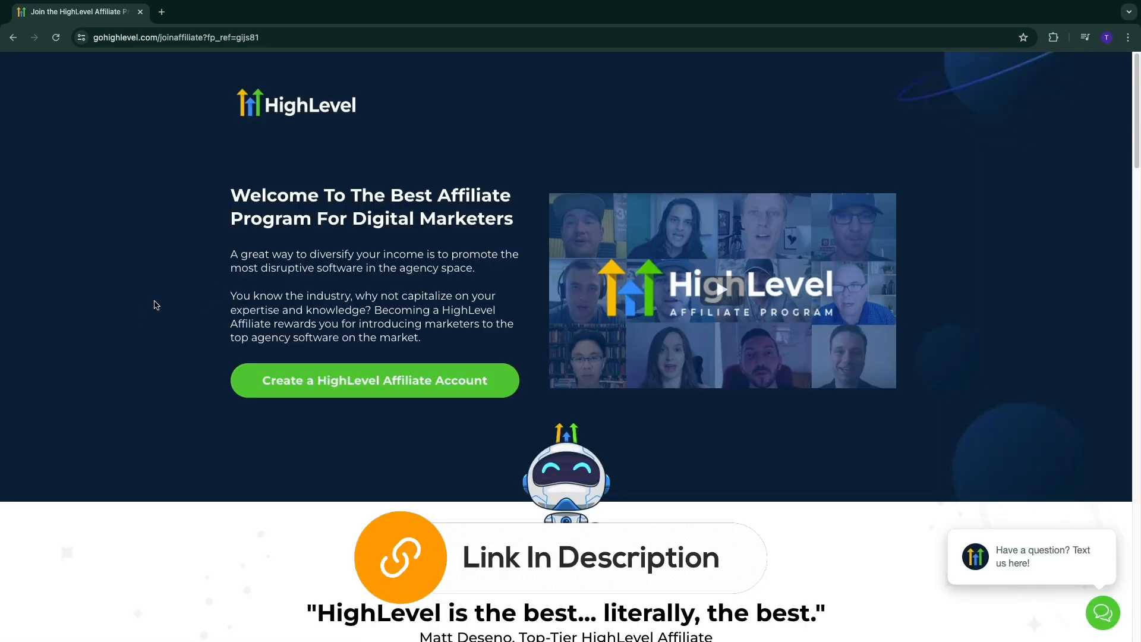
mouse_move(386, 391)
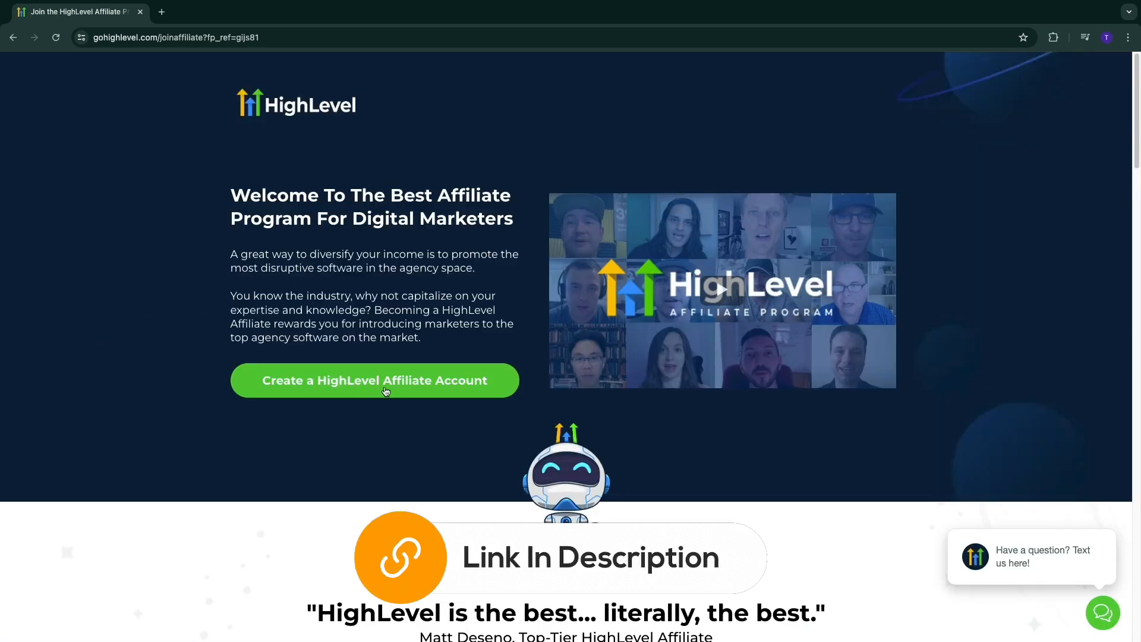